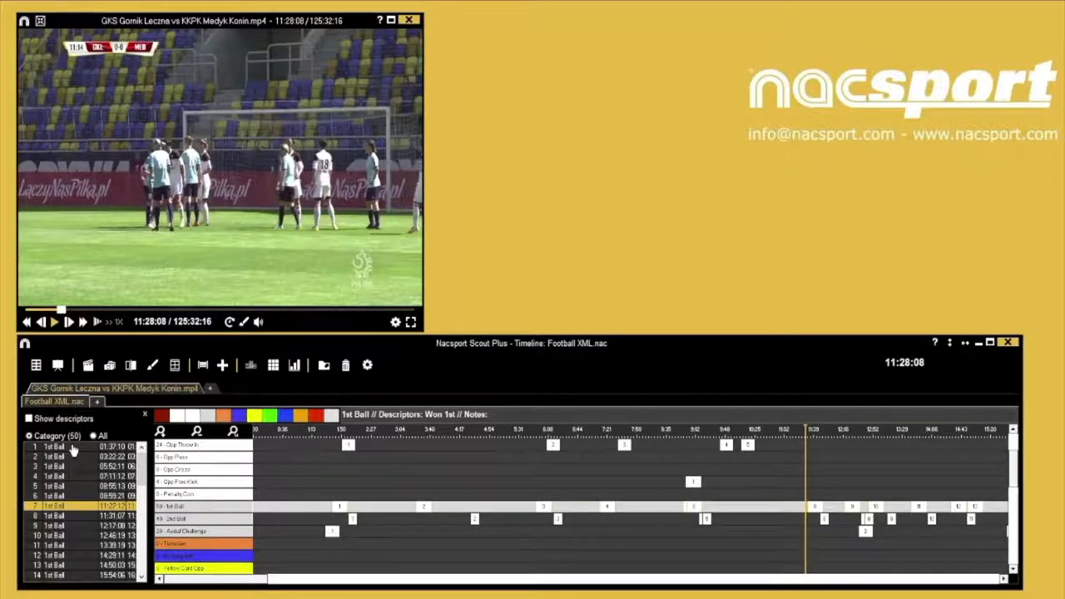
# Step: Load the first 1st Ball register and open its paused frame in the Drawings tool
pyautogui.click(54, 446)
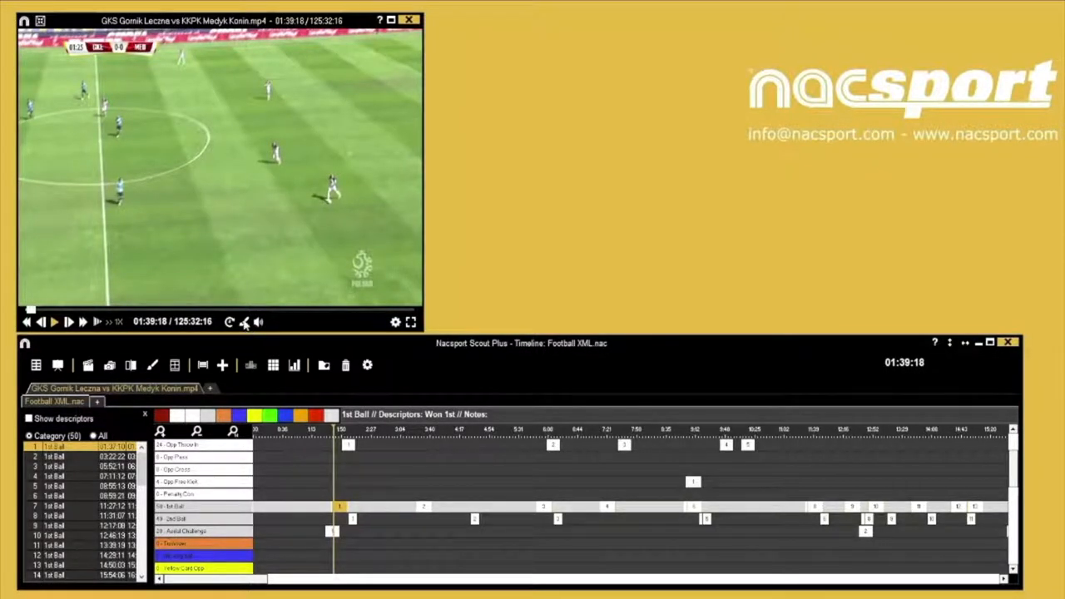
pyautogui.click(152, 365)
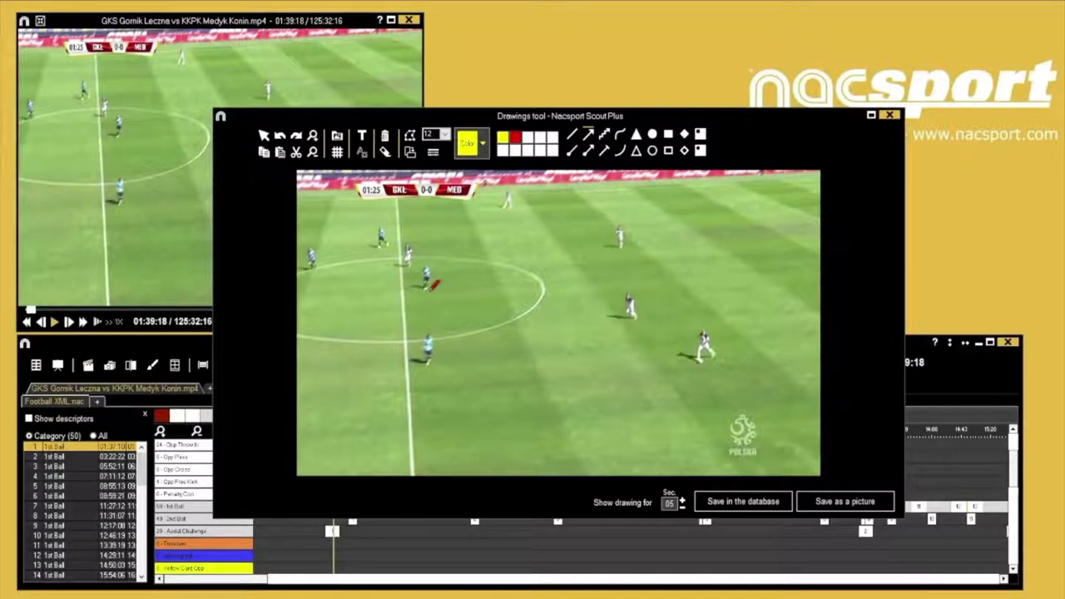
# Step: Draw yellow arrows for the players' runs and save them to the register
pyautogui.moveTo(425, 288); pyautogui.dragTo(537, 289)
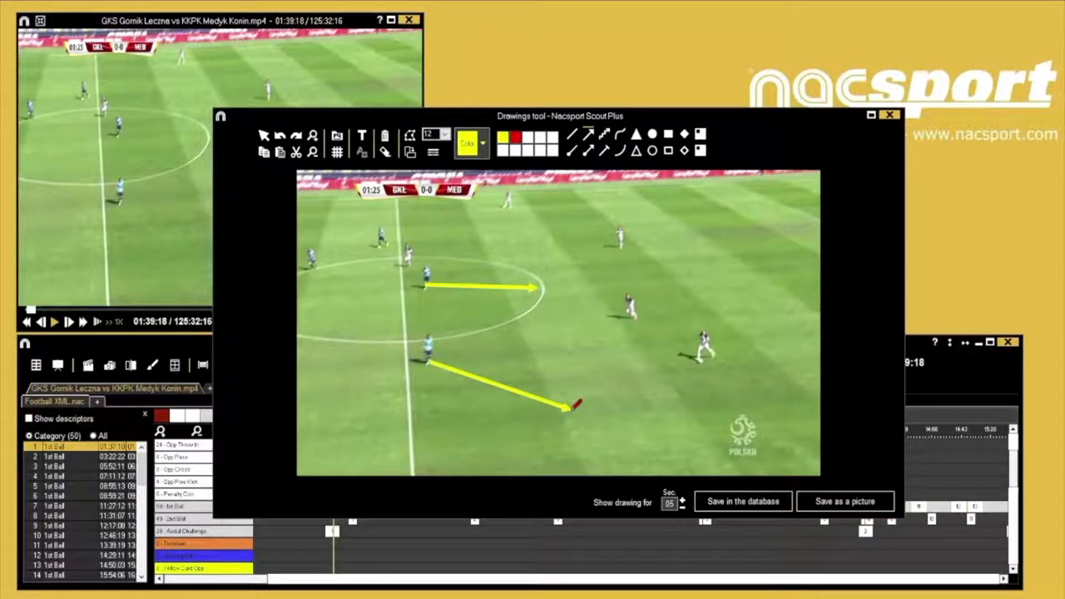
pyautogui.click(741, 501)
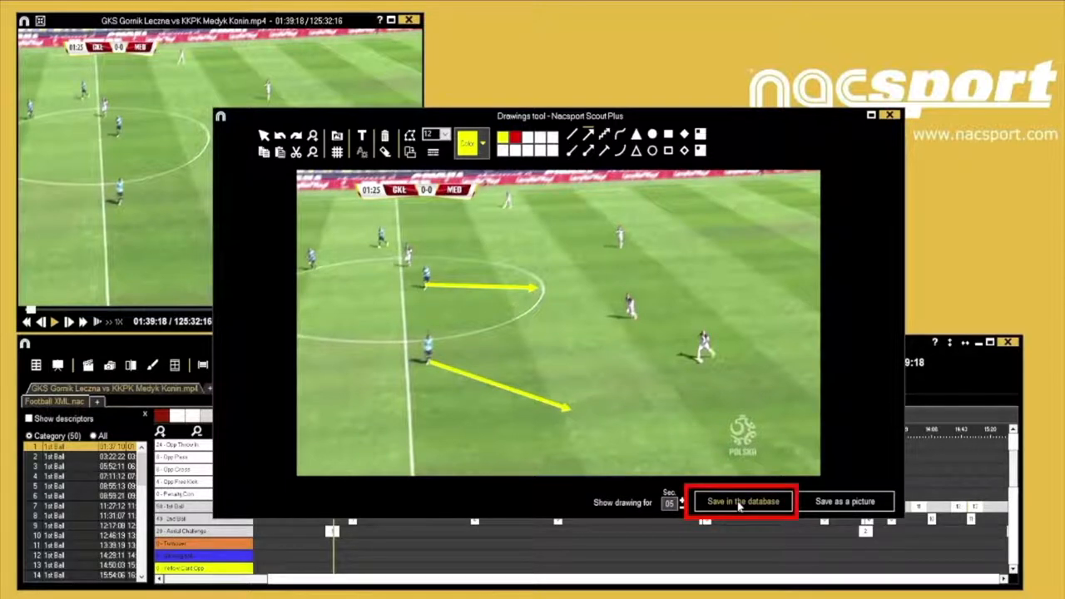
pyautogui.click(742, 500)
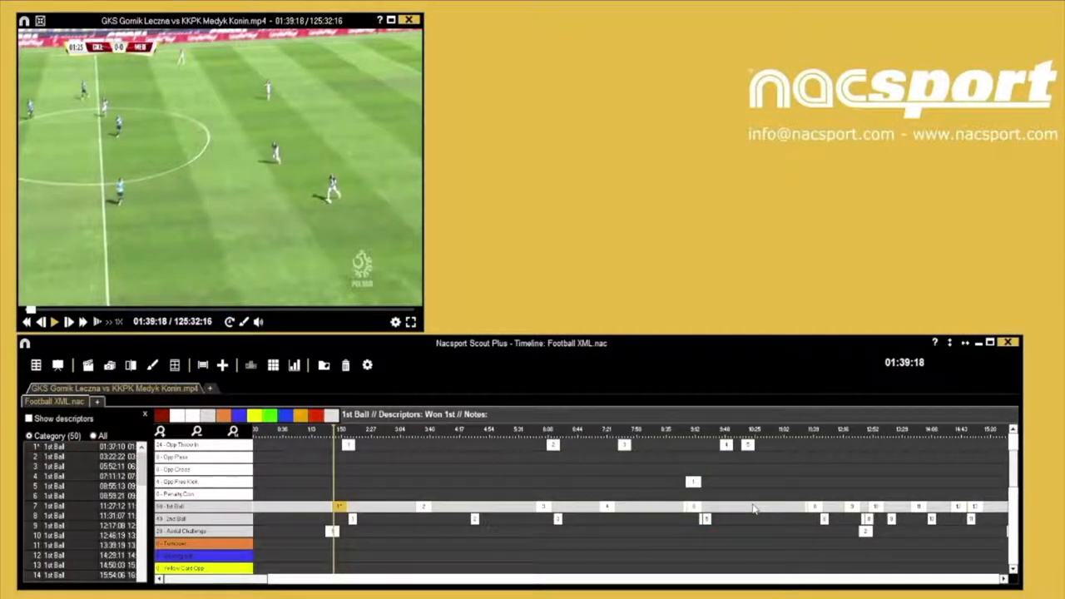
# Step: Replay register 1 to view the two yellow arrows over the footage
pyautogui.click(36, 446)
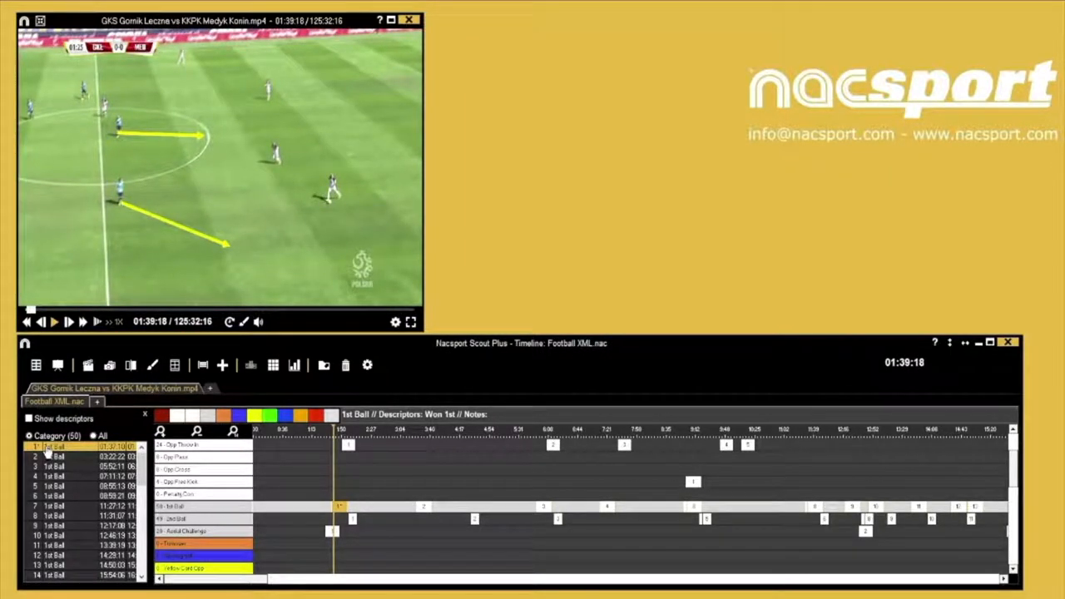
pyautogui.click(54, 322)
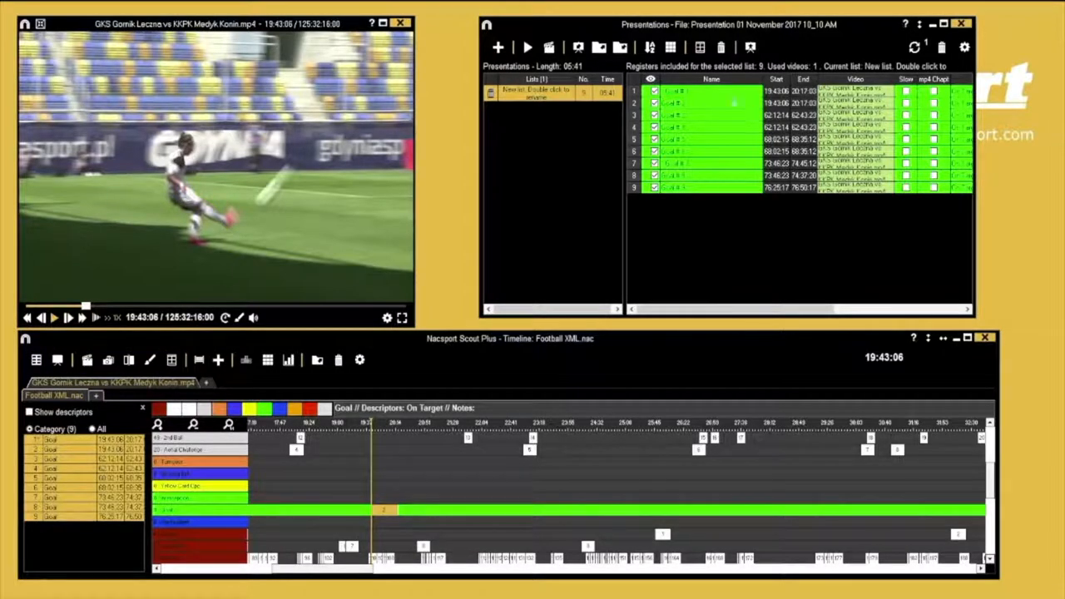
# Step: Play the Goal #6 clip from the presentation's registers list
pyautogui.click(663, 91)
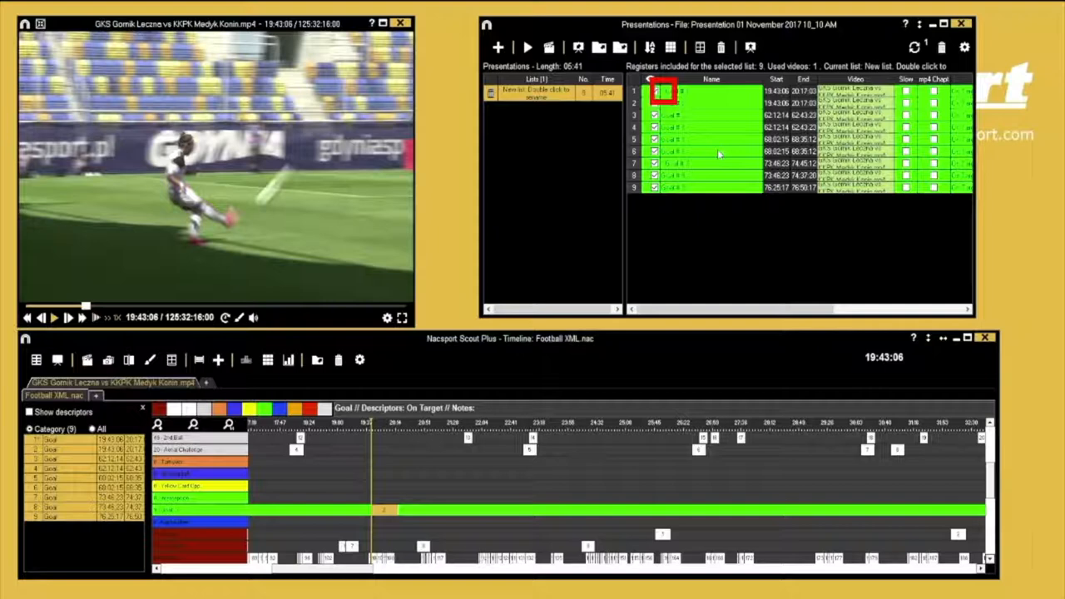
pyautogui.click(712, 151)
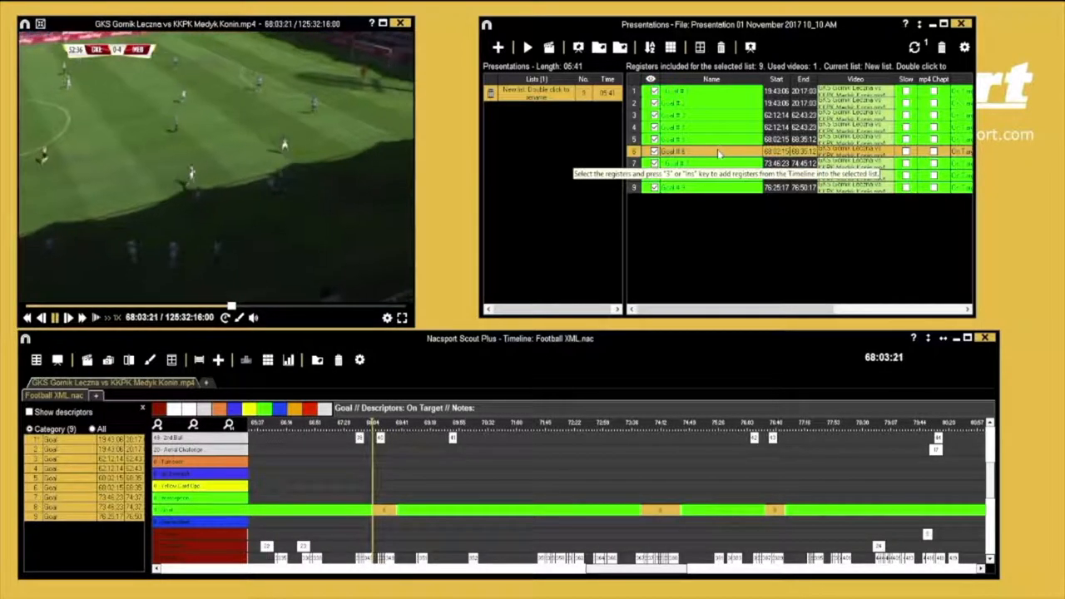
# Step: Open Goal #6 and save two red circles and a red arrow onto it
pyautogui.doubleClick(718, 151)
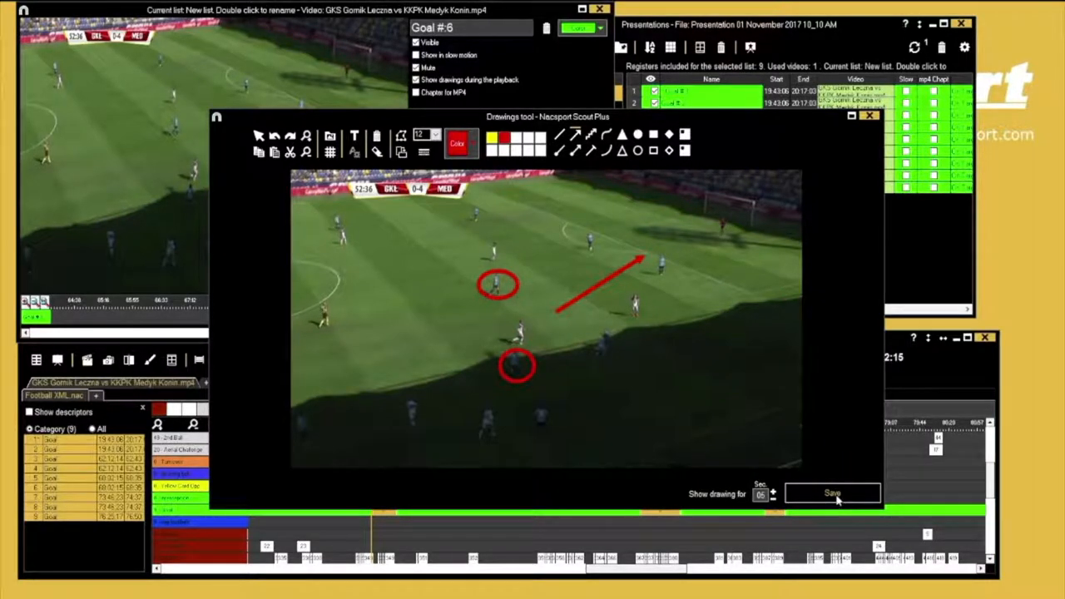
pyautogui.click(832, 493)
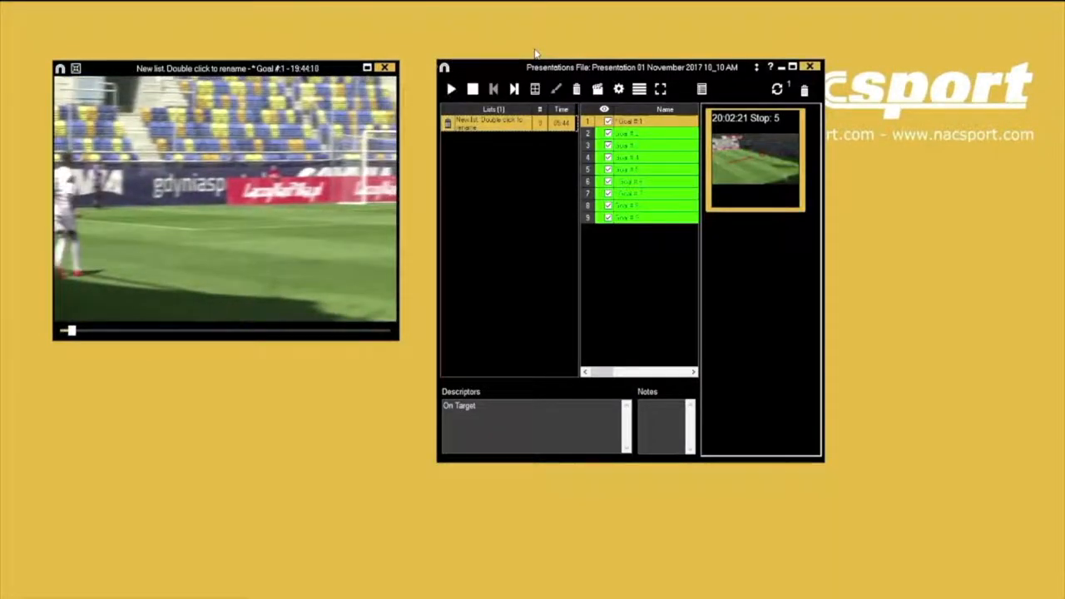
# Step: Step through Goal #6, #7 and #9, then open Goal #9's details editor
pyautogui.click(647, 181)
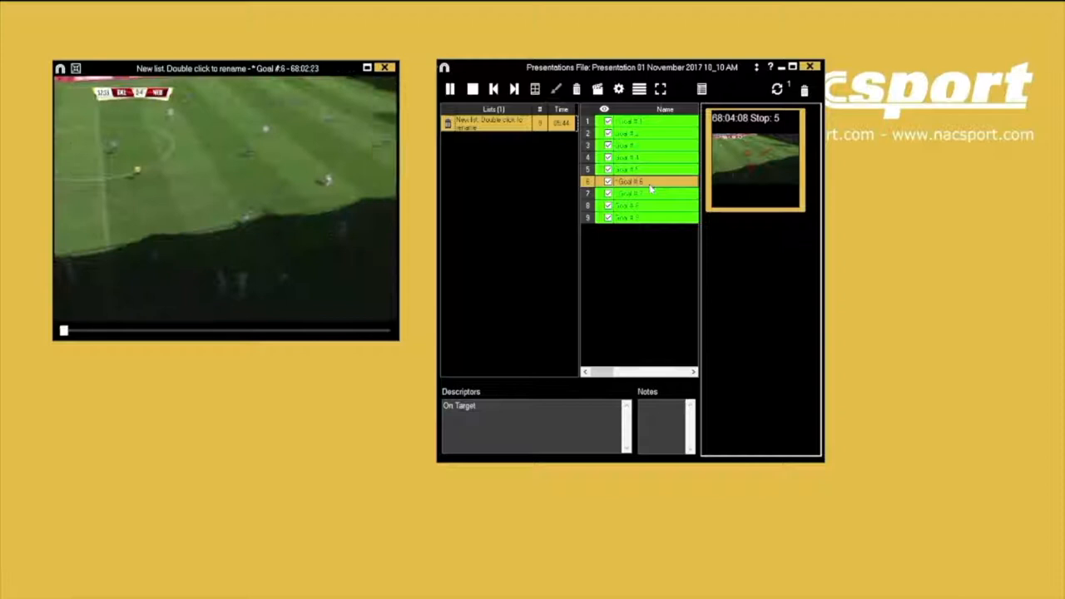
pyautogui.click(647, 193)
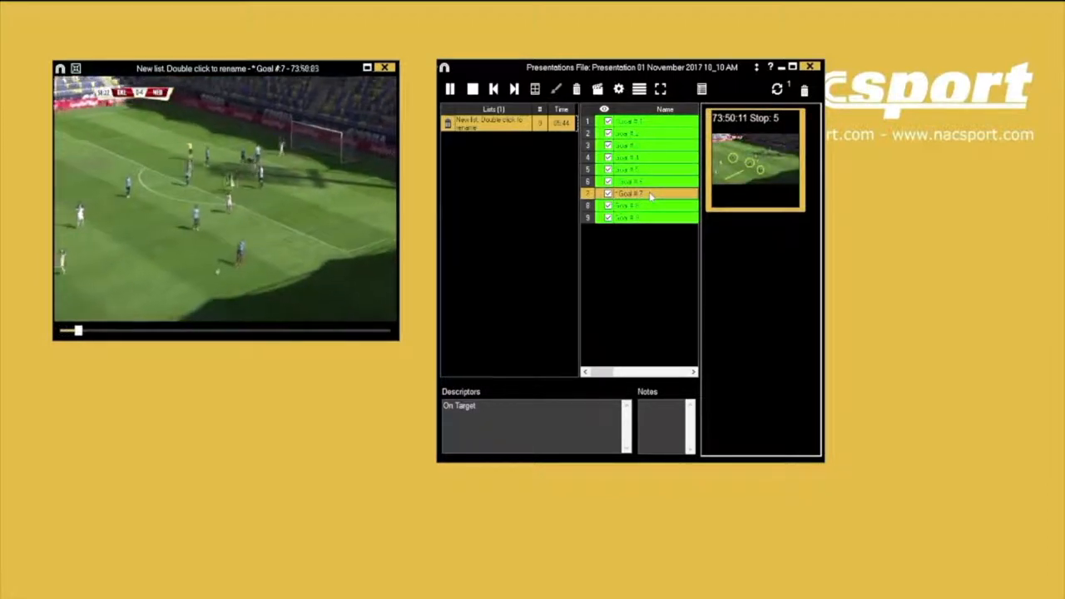
pyautogui.click(449, 89)
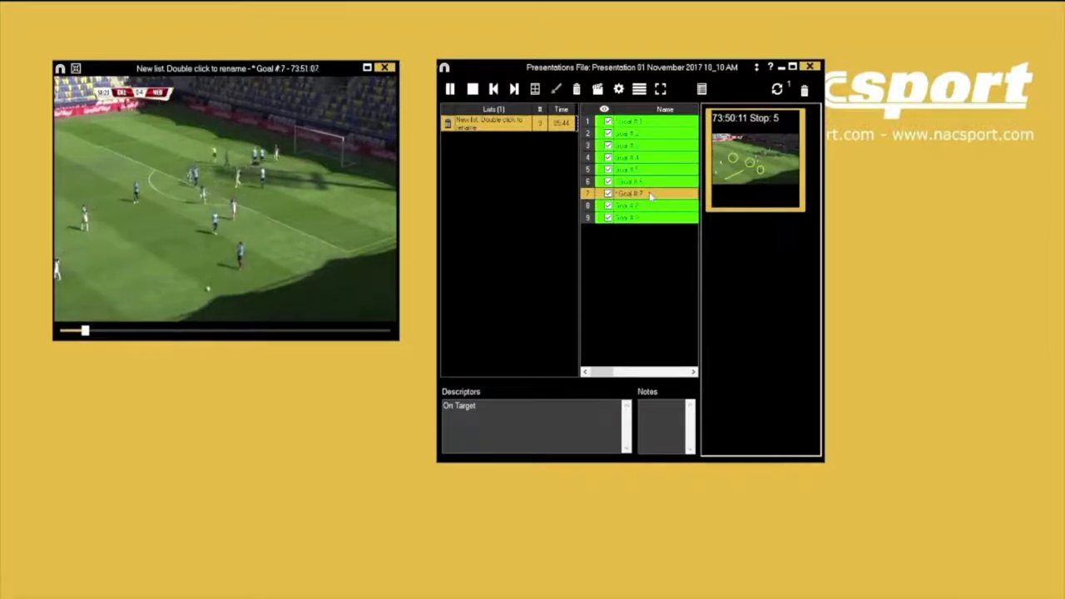
pyautogui.click(450, 89)
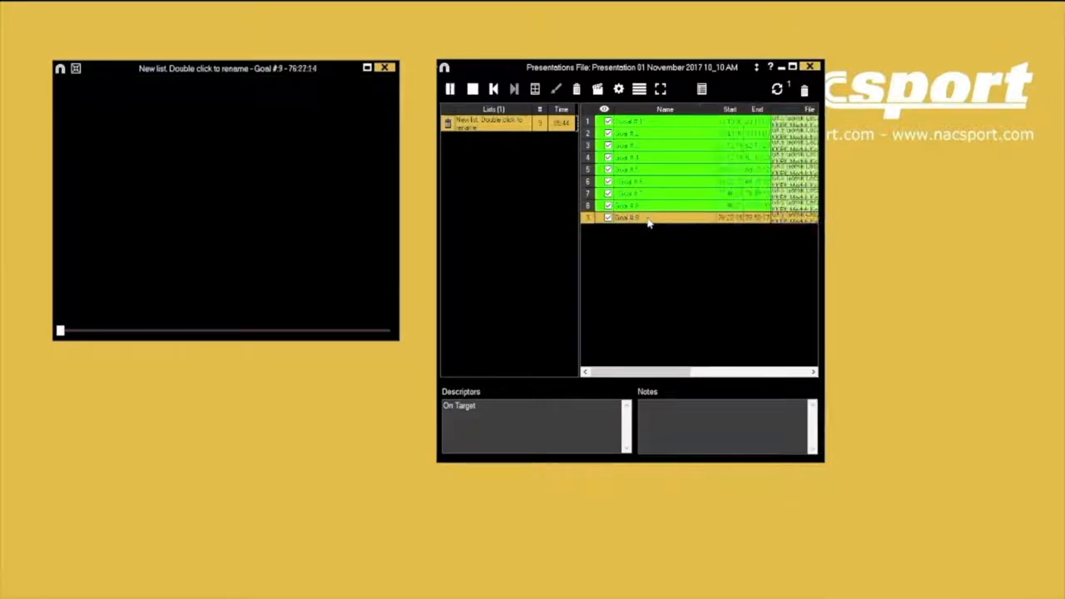
pyautogui.doubleClick(649, 218)
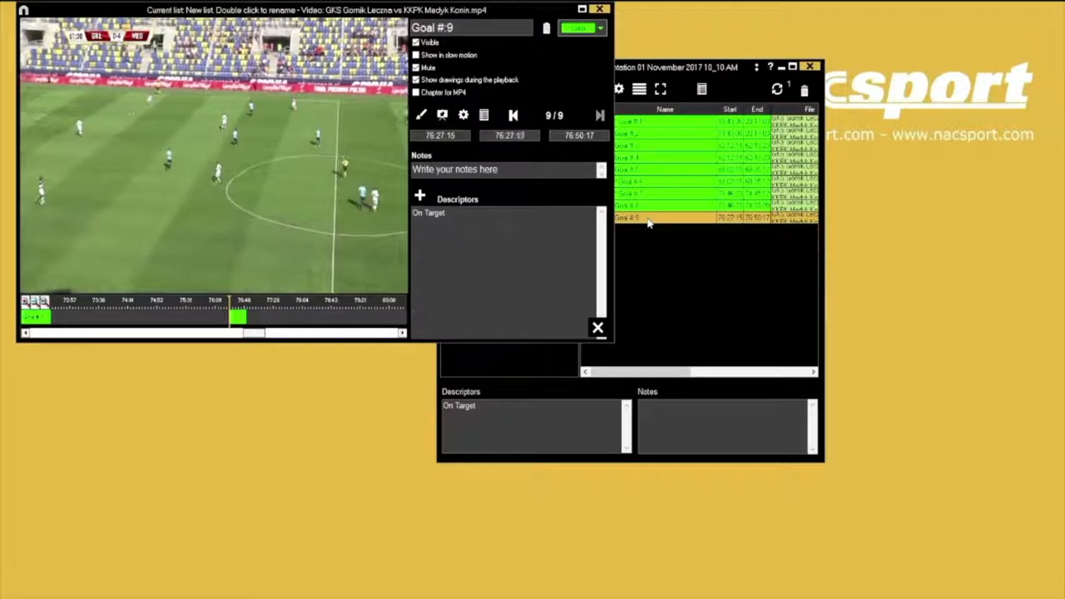